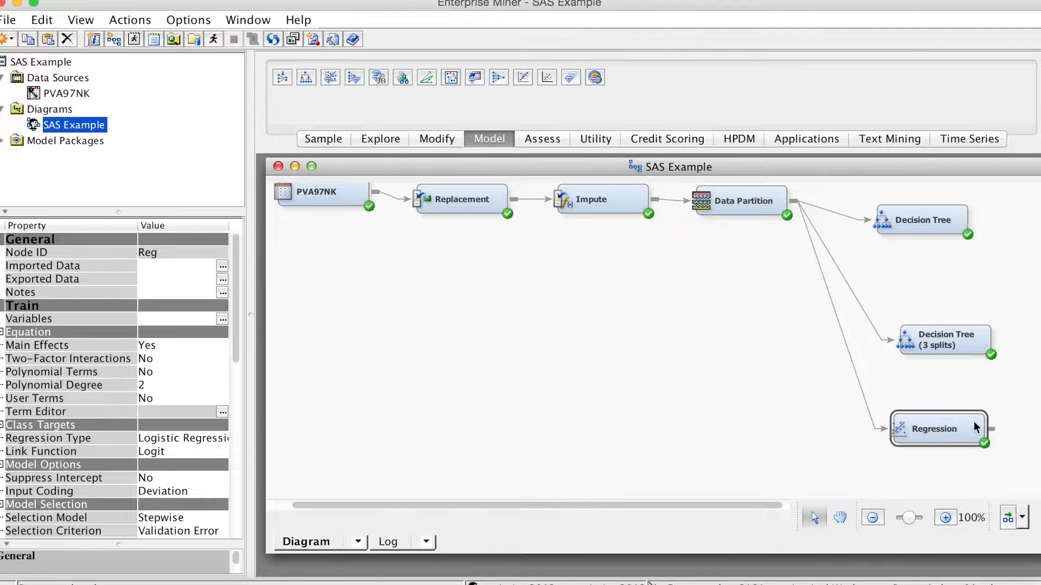
# Scroll the diagram and copy the existing Regression node.
pyautogui.scroll(-3)
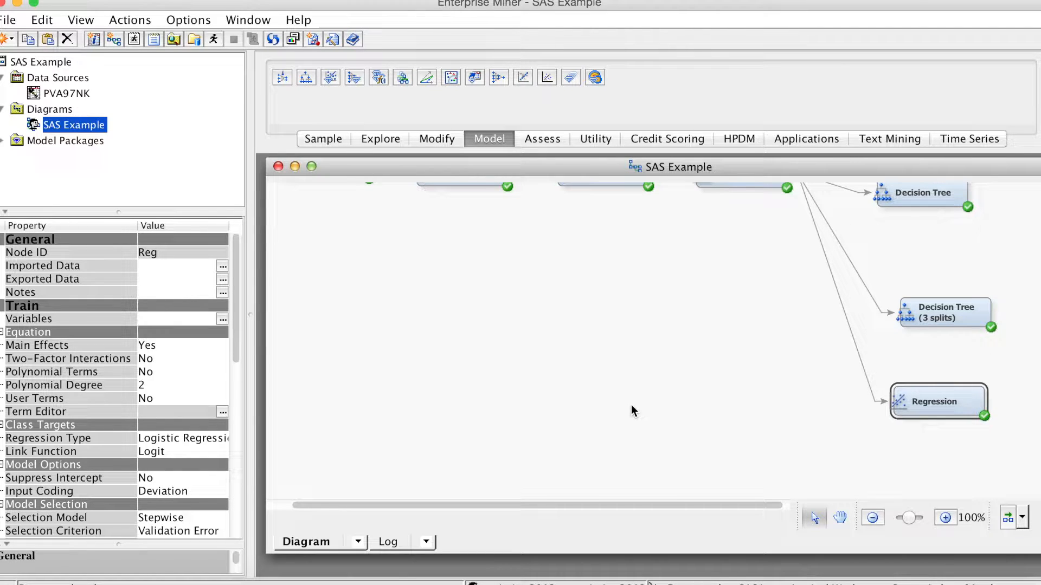
pyautogui.scroll(-3)
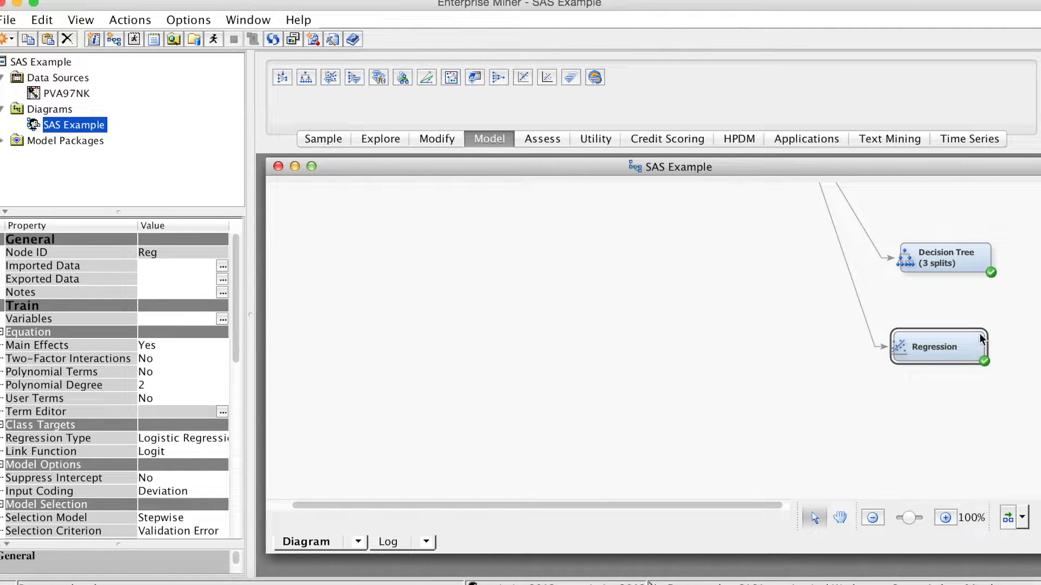
pyautogui.moveTo(981, 340)
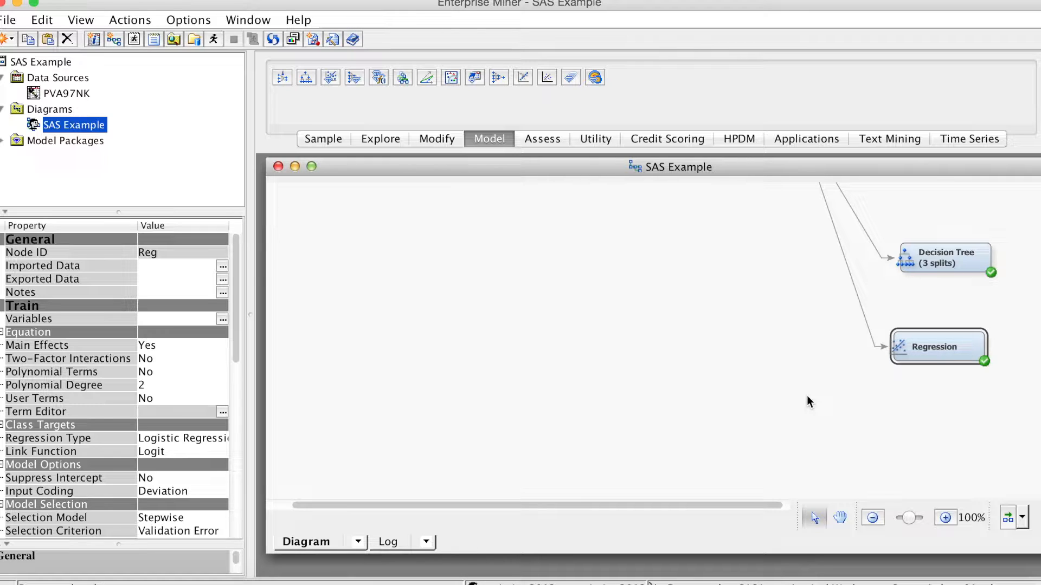
pyautogui.moveTo(963, 355)
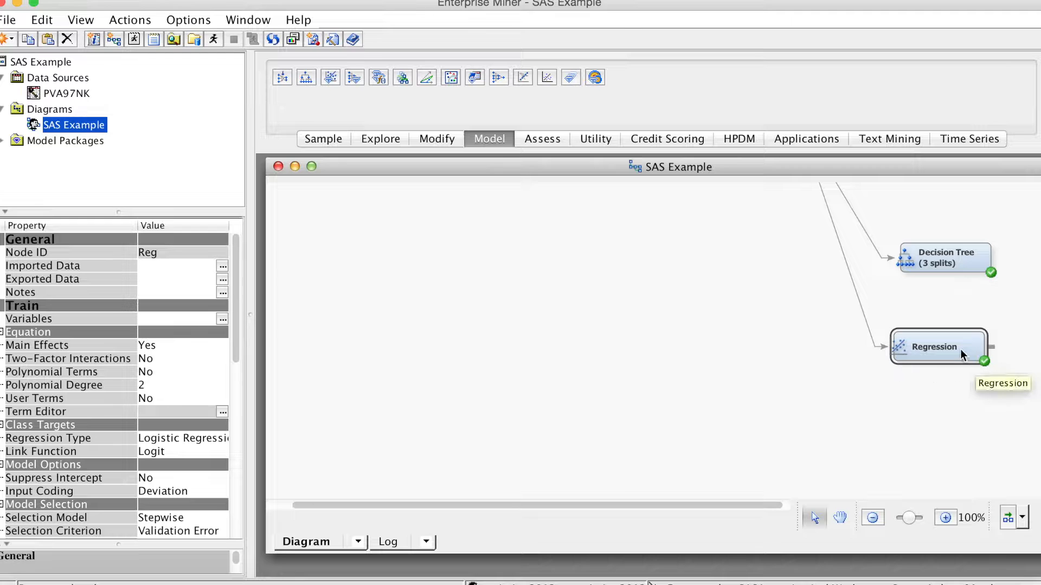
pyautogui.rightClick(938, 346)
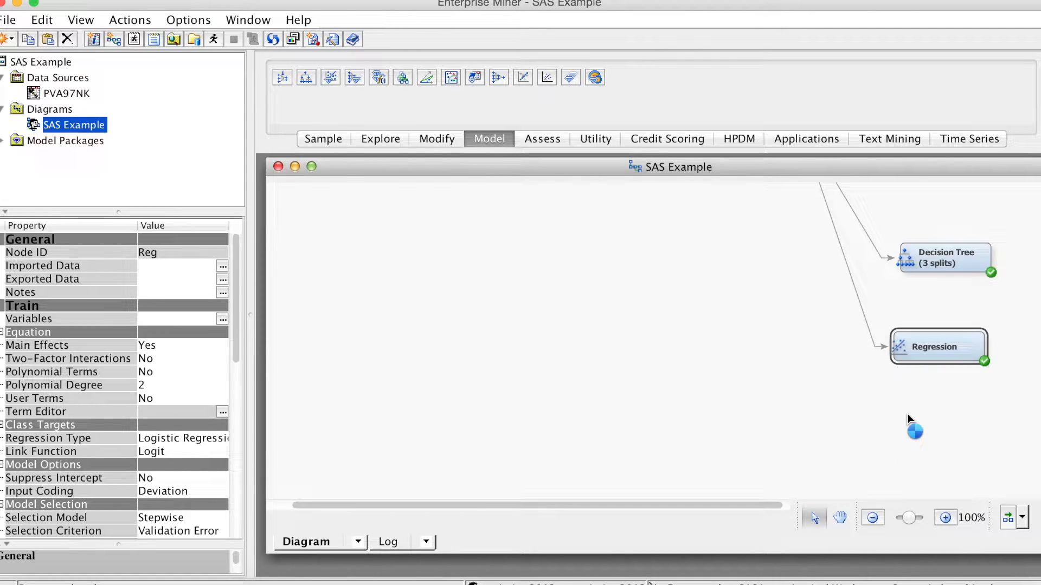
pyautogui.moveTo(872, 410)
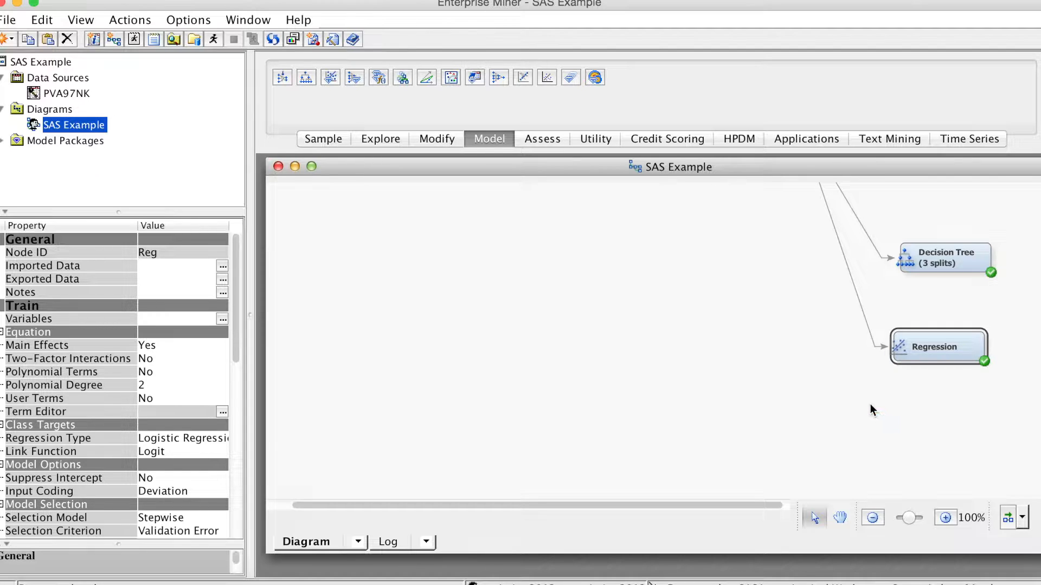
pyautogui.rightClick(826, 405)
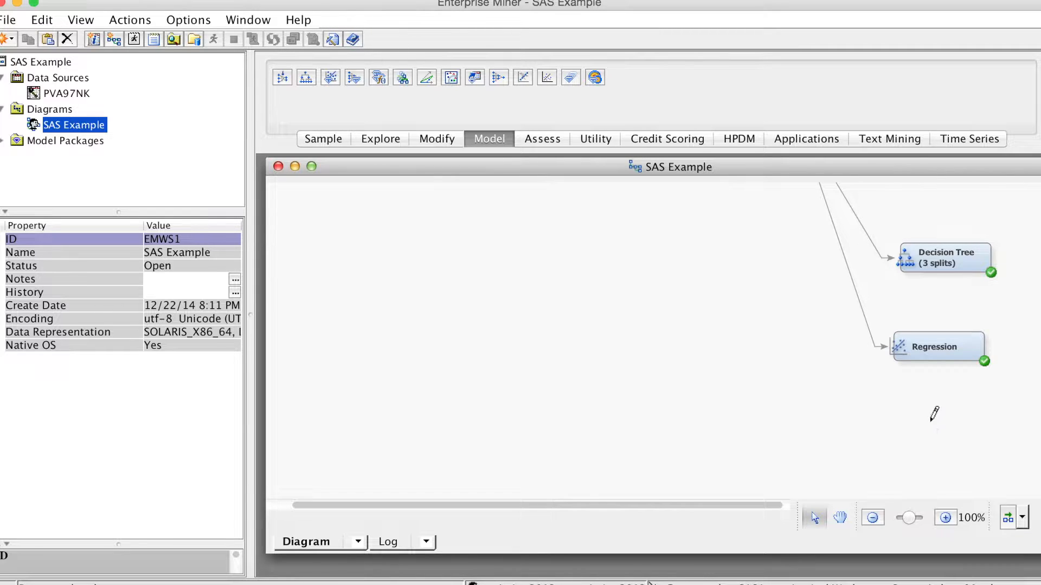
# Paste the copied Regression node and rename it 'Regression 2'.
pyautogui.rightClick(936, 346)
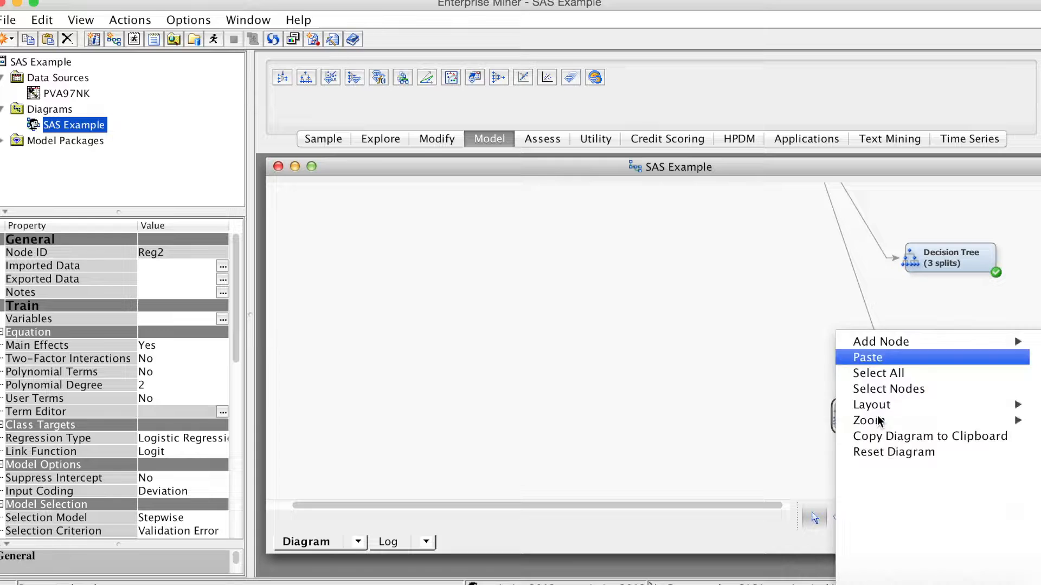
pyautogui.click(866, 357)
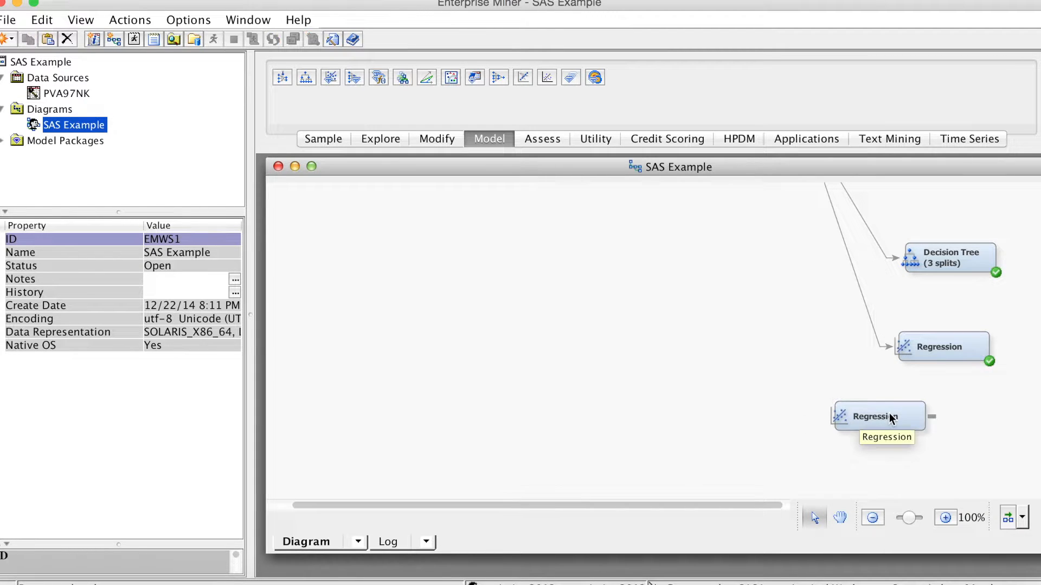
pyautogui.rightClick(877, 417)
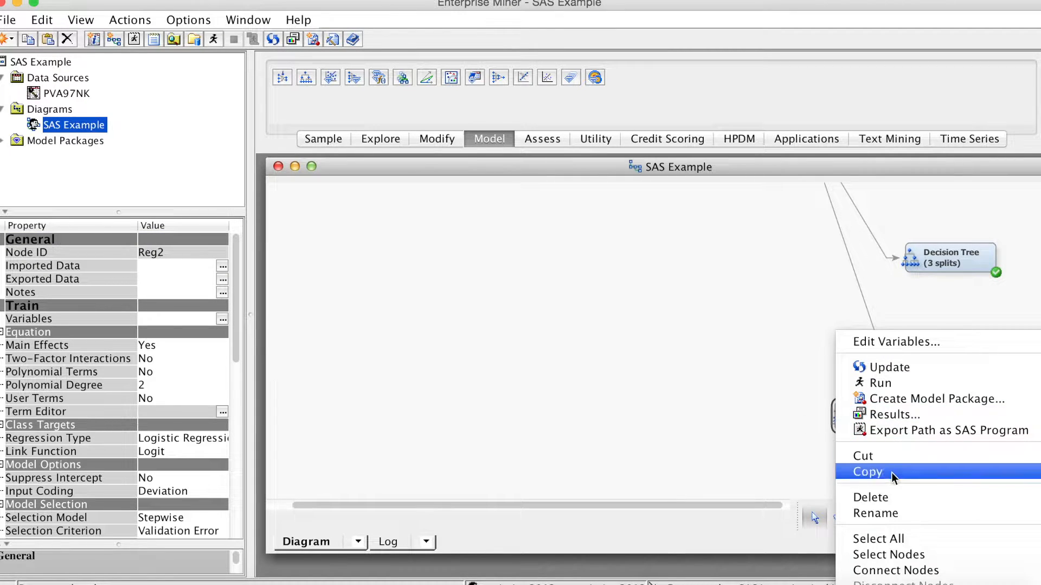
pyautogui.moveTo(895, 513)
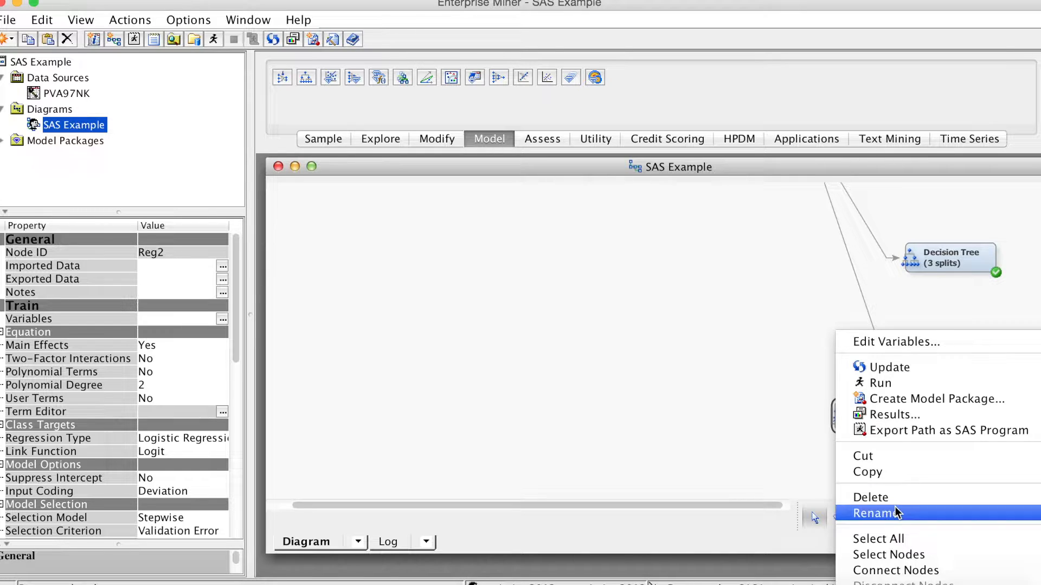
pyautogui.click(875, 513)
pyautogui.write('Regression 2')
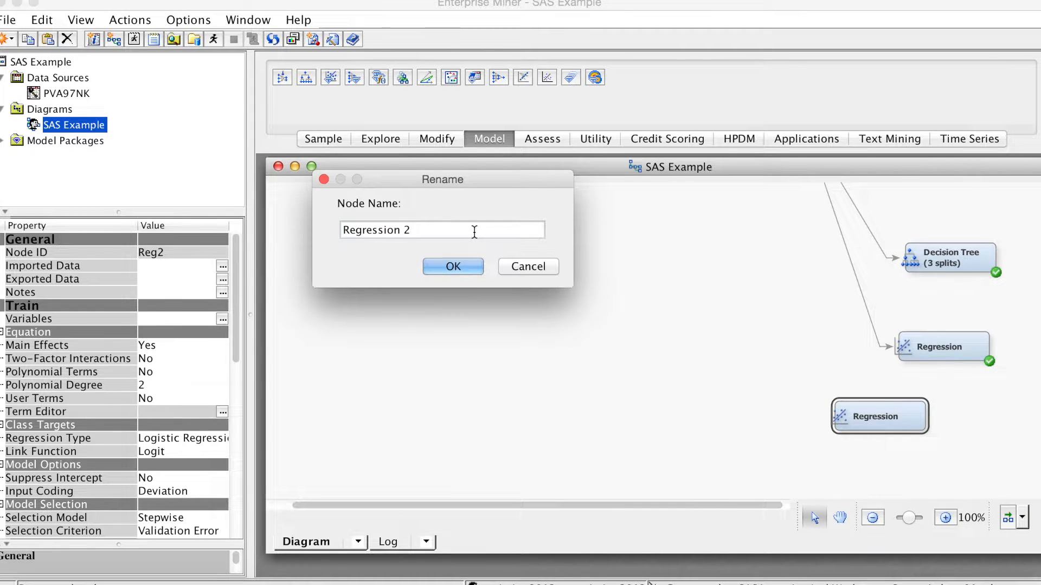
pyautogui.click(453, 266)
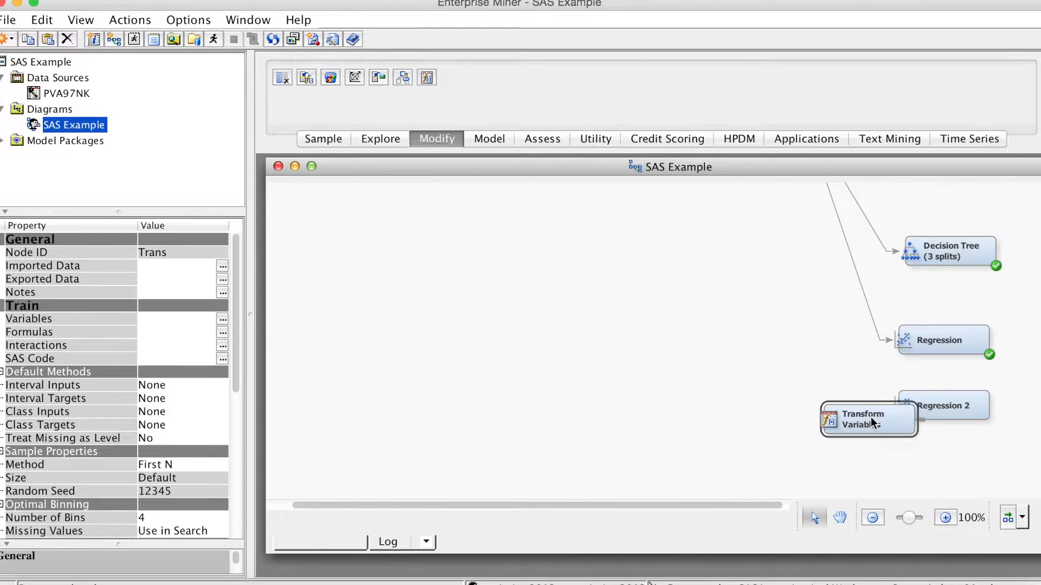
# Place the Transform Variables node left of Regression 2 and connect it to Regression 2.
pyautogui.moveTo(867, 418); pyautogui.dragTo(783, 403)
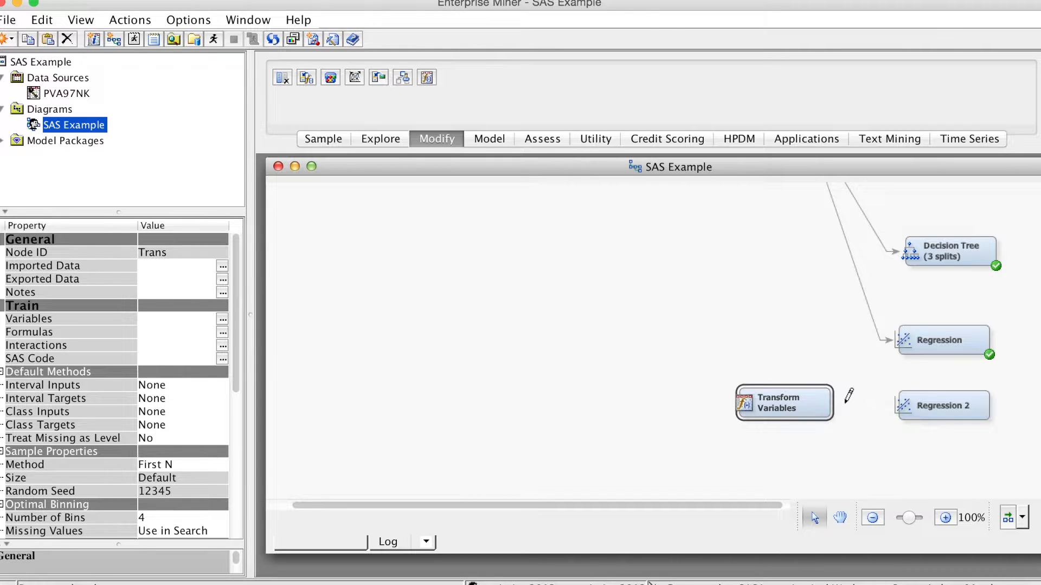
pyautogui.moveTo(840, 403); pyautogui.dragTo(919, 405)
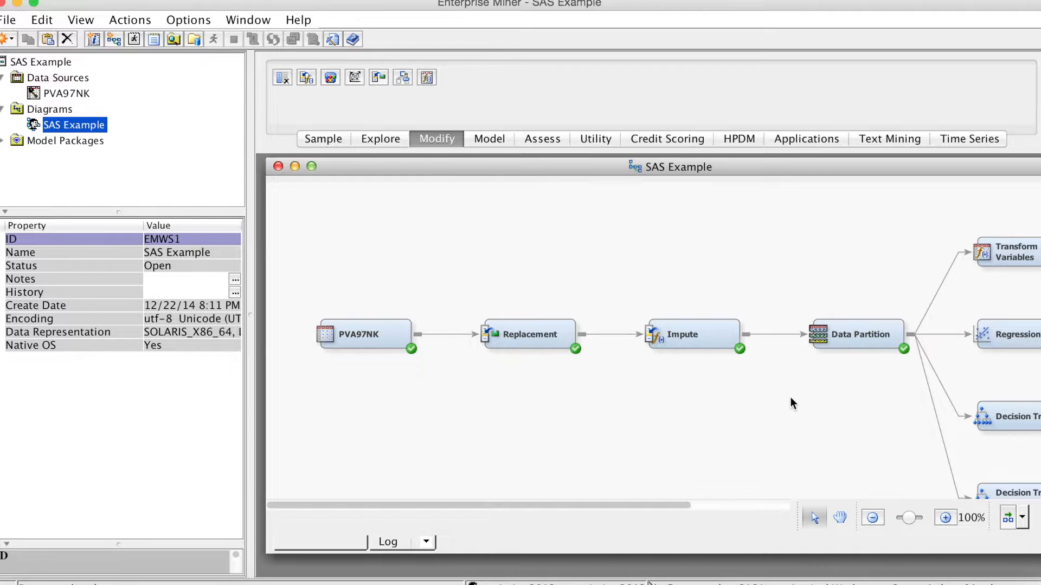
# Scroll the diagram right and bring up the Transform Variables node's actions.
pyautogui.hscroll(3)
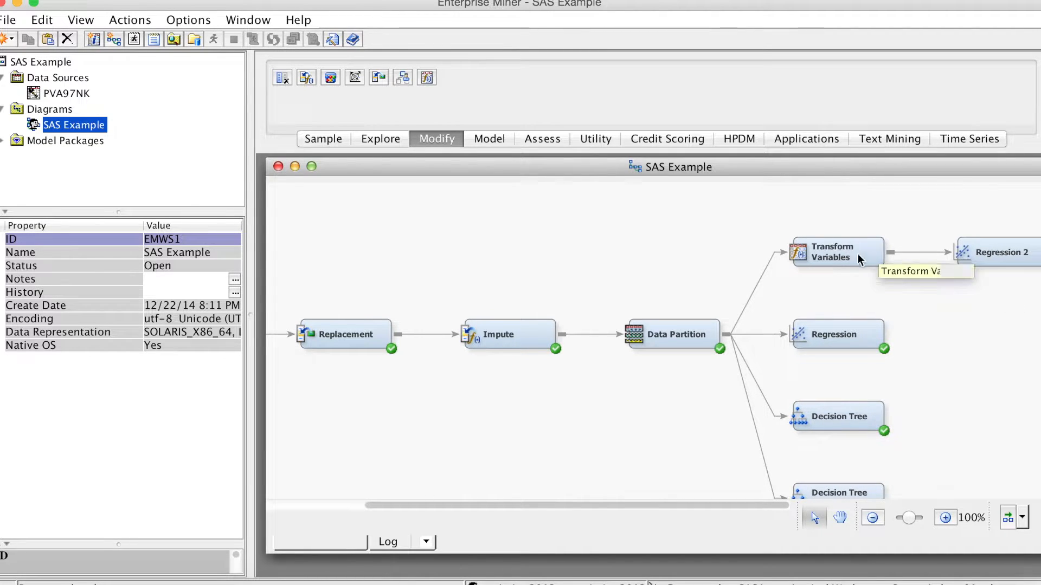
pyautogui.moveTo(830, 256)
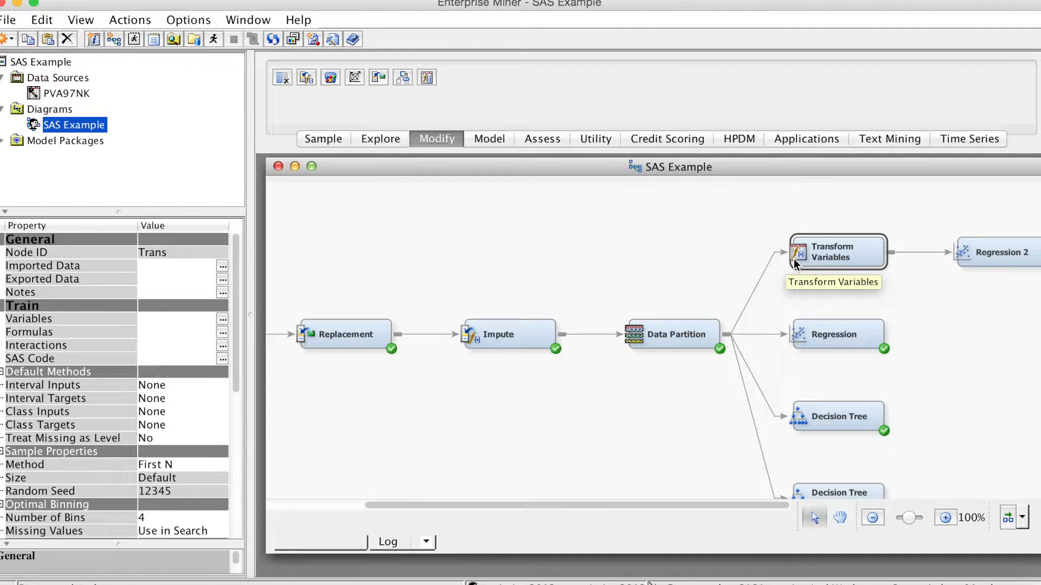
pyautogui.rightClick(838, 251)
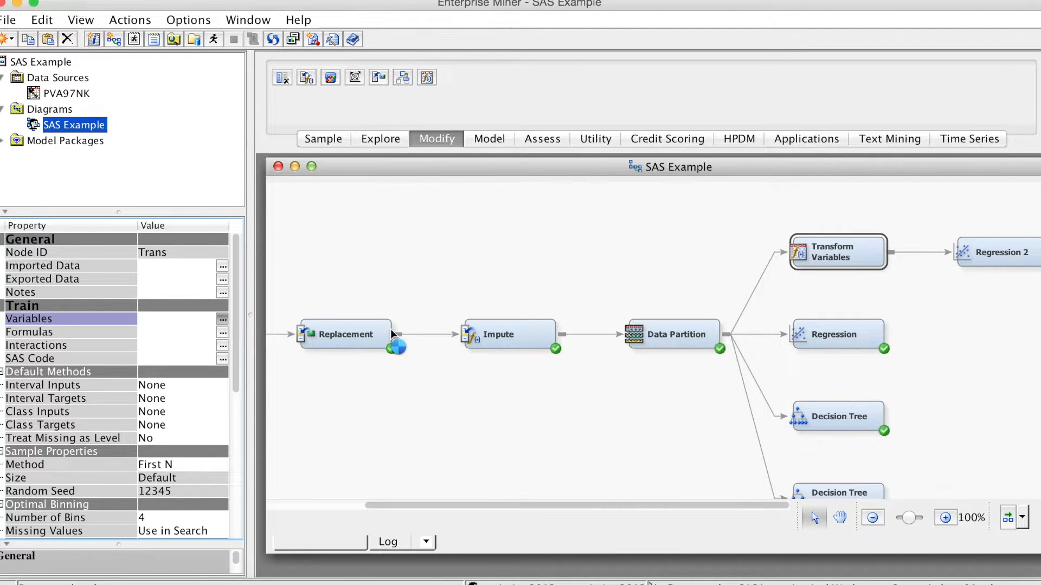
pyautogui.moveTo(456, 325)
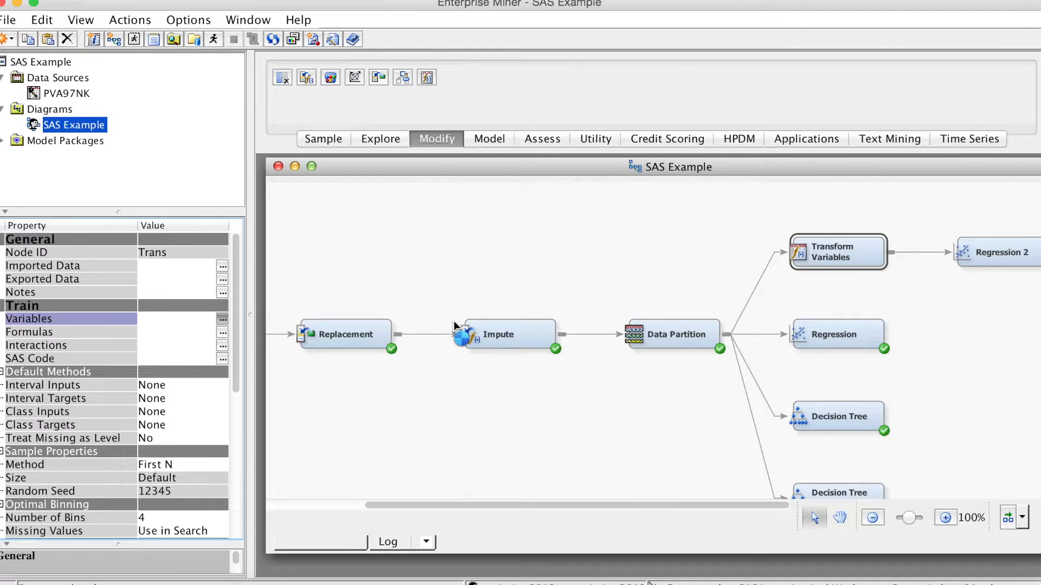
# Select GiftAvg36 through the other Gift variables and explore their histograms.
pyautogui.click(222, 319)
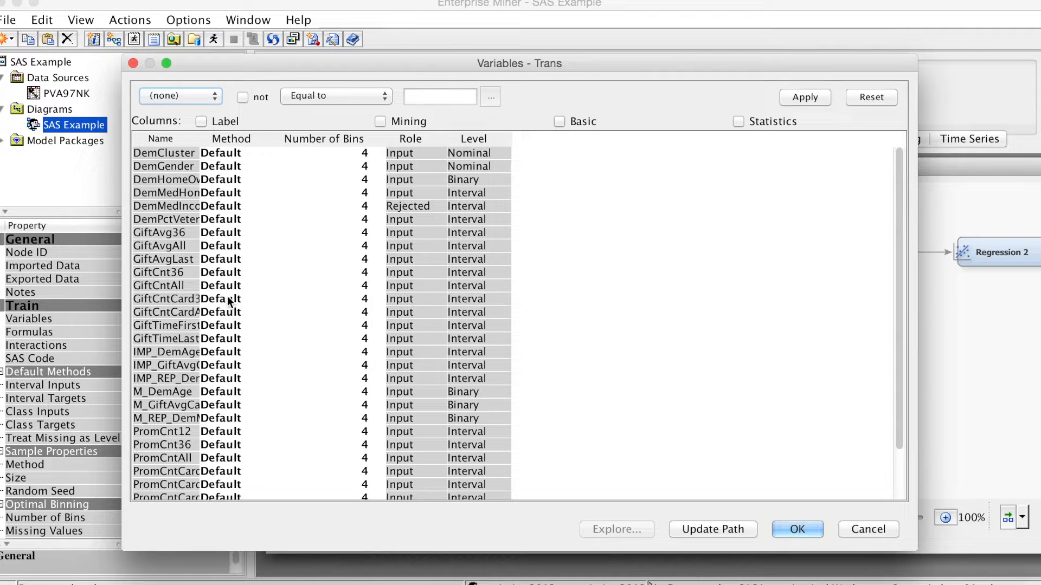
pyautogui.moveTo(175, 289)
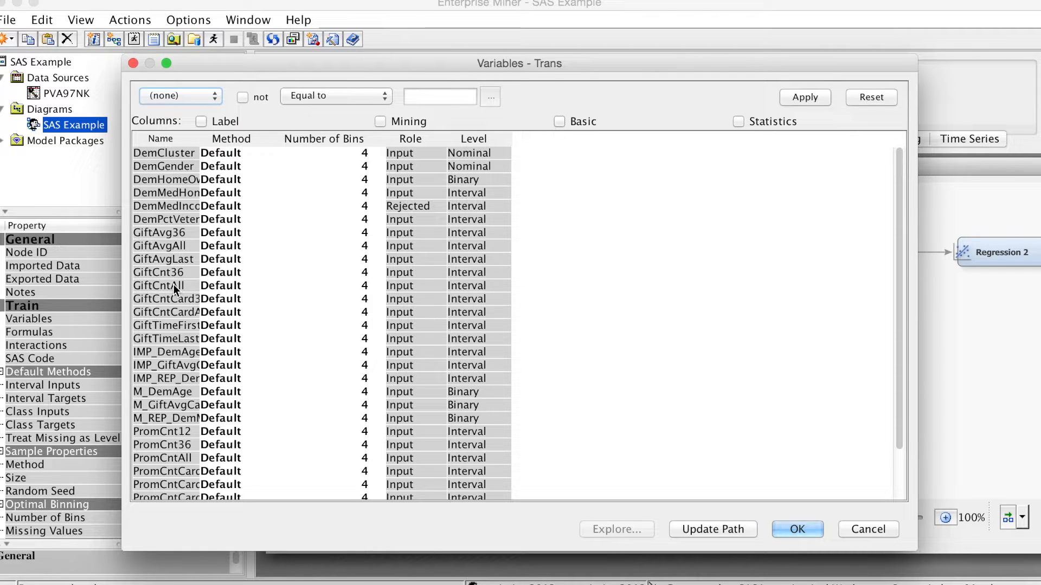
pyautogui.moveTo(148, 238)
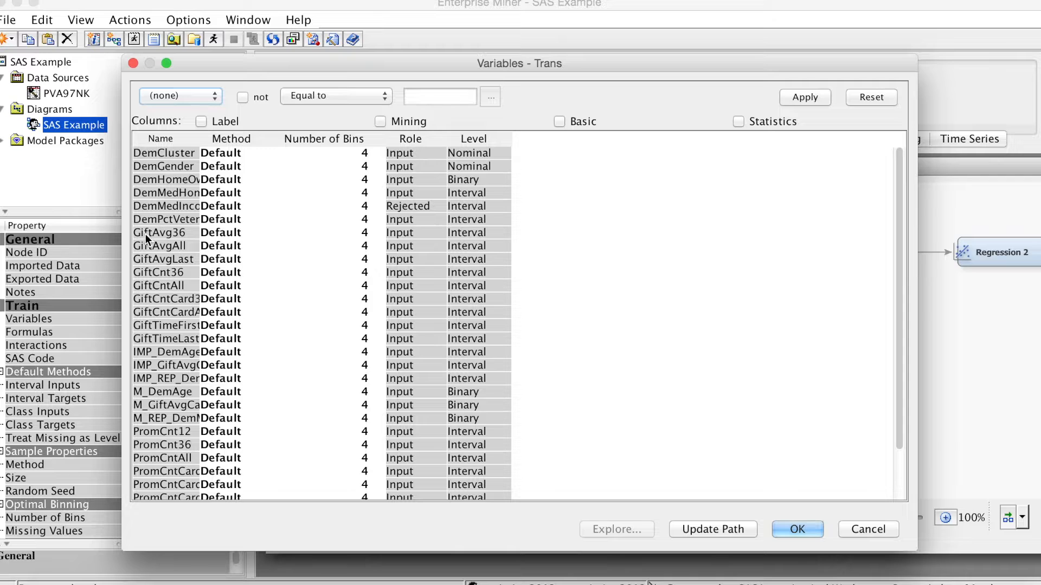
pyautogui.click(164, 232)
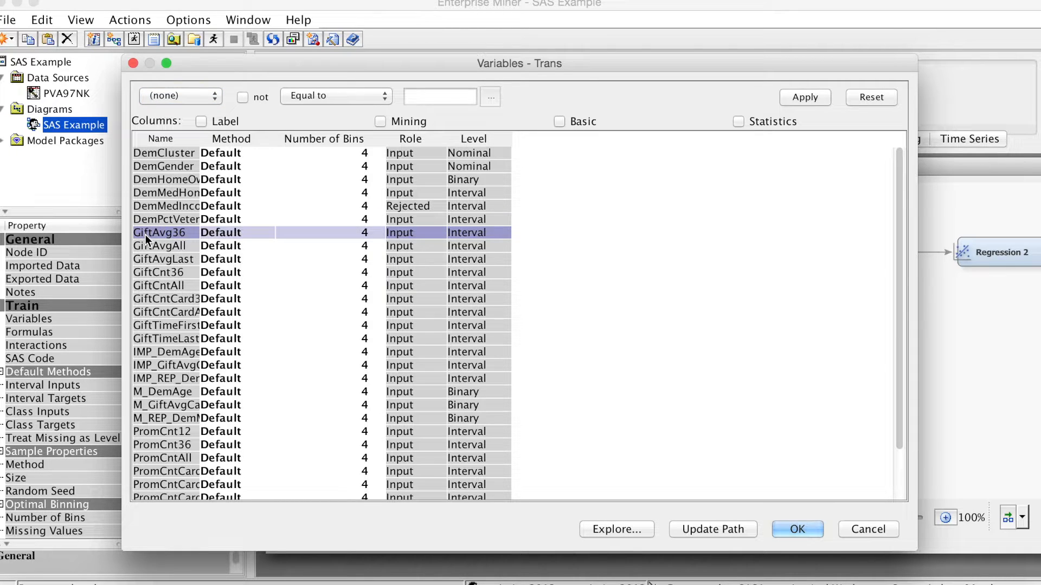
pyautogui.click(163, 338)
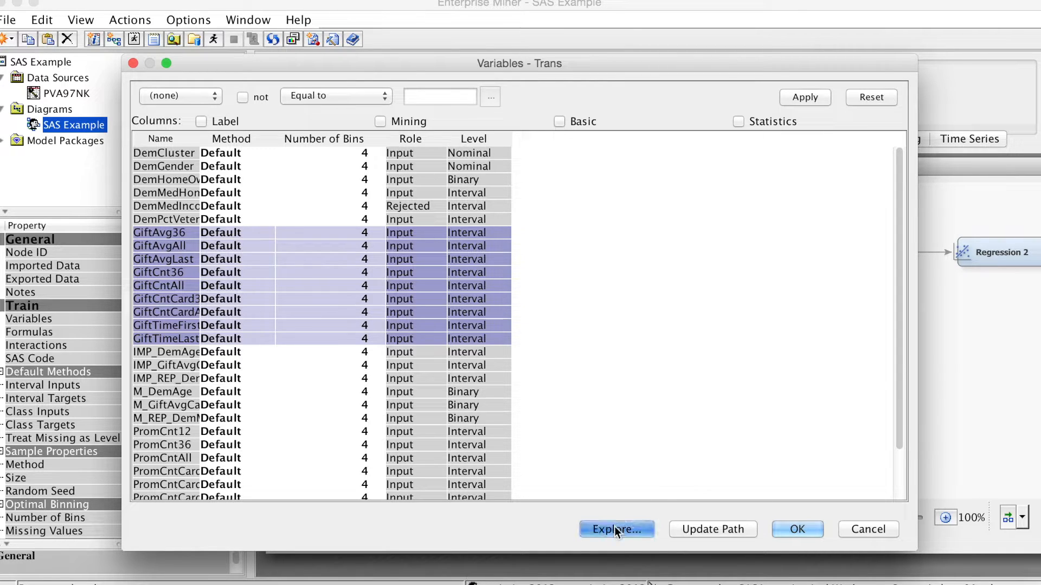
pyautogui.click(615, 529)
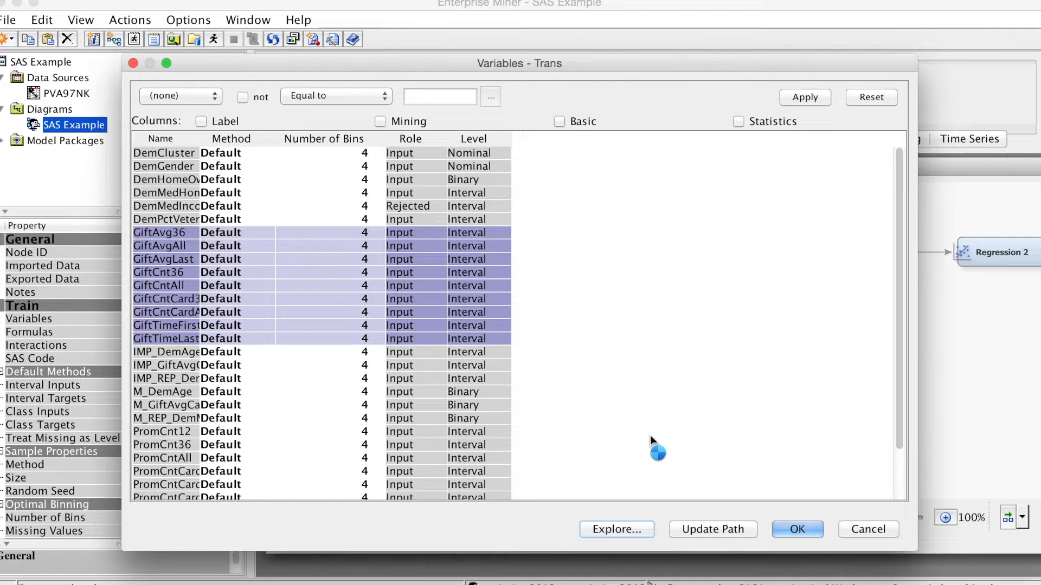
pyautogui.click(616, 529)
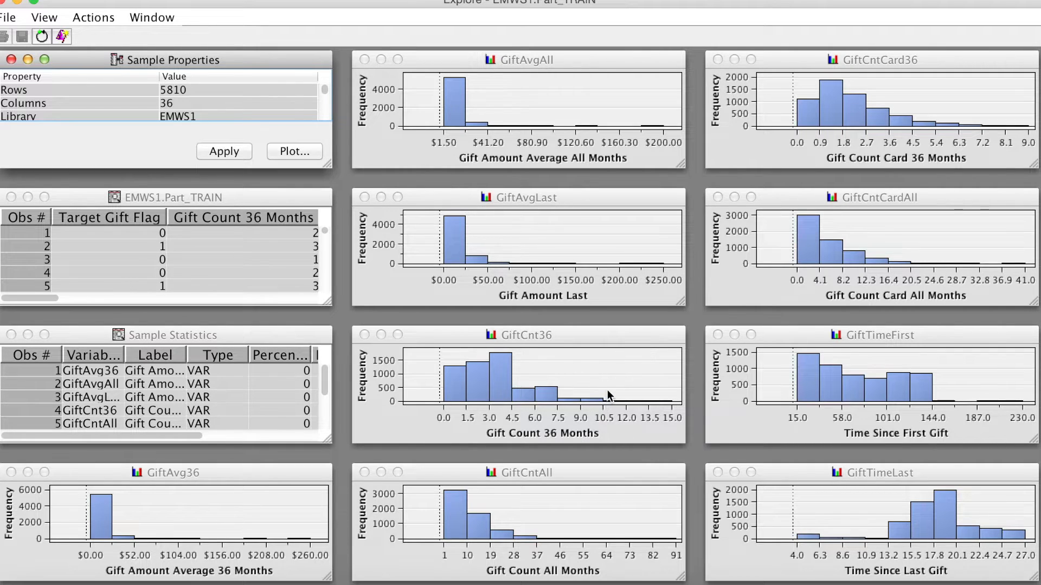
pyautogui.moveTo(650, 391)
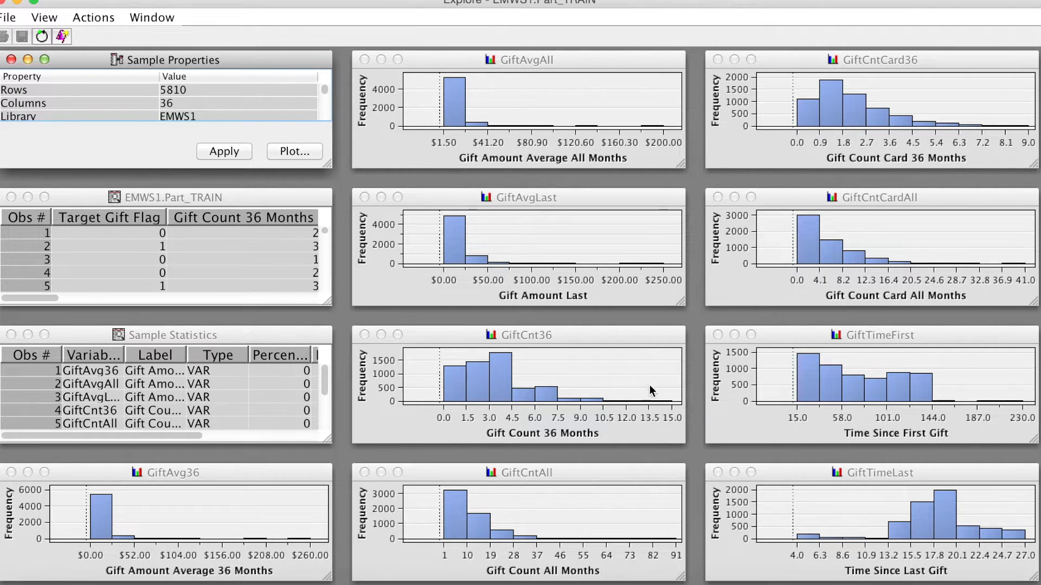
pyautogui.moveTo(615, 328)
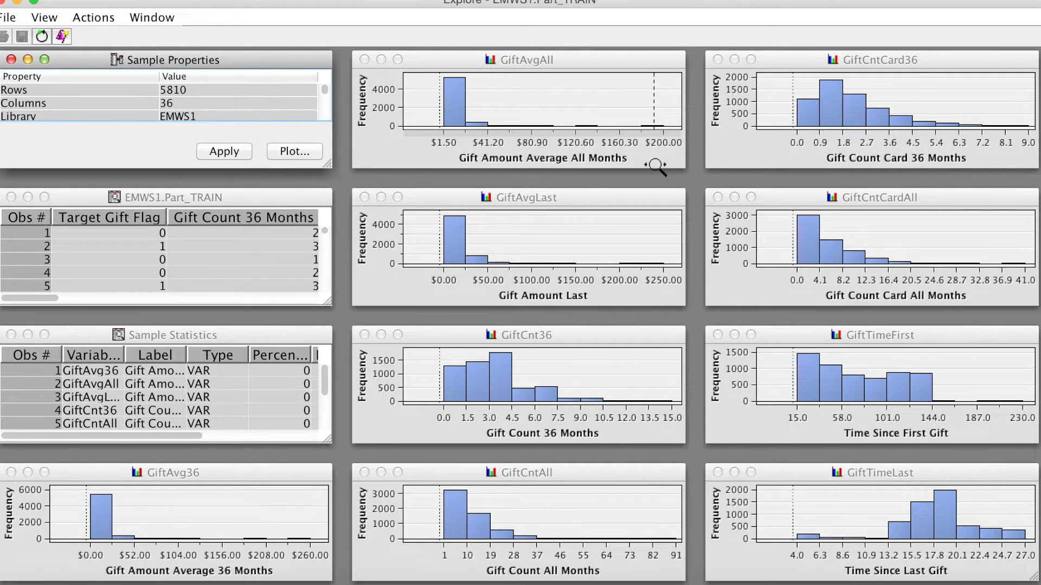
pyautogui.moveTo(875, 353)
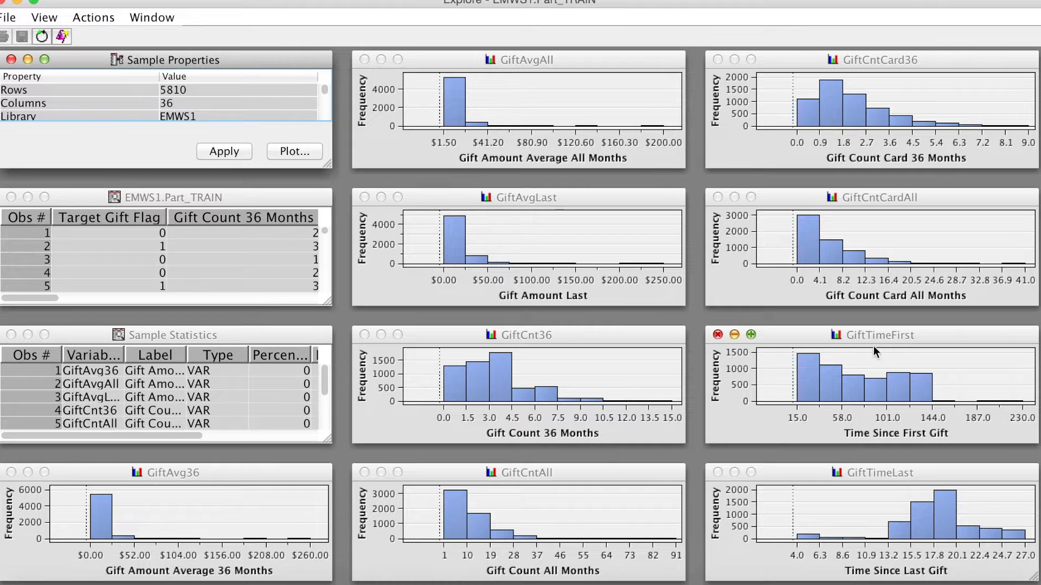
pyautogui.moveTo(881, 503)
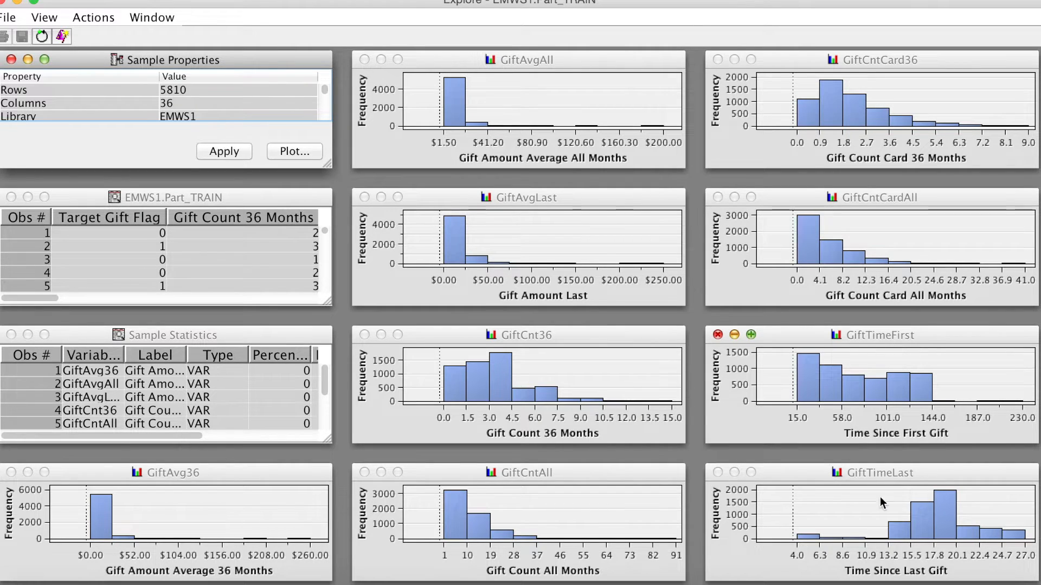
pyautogui.moveTo(871, 501)
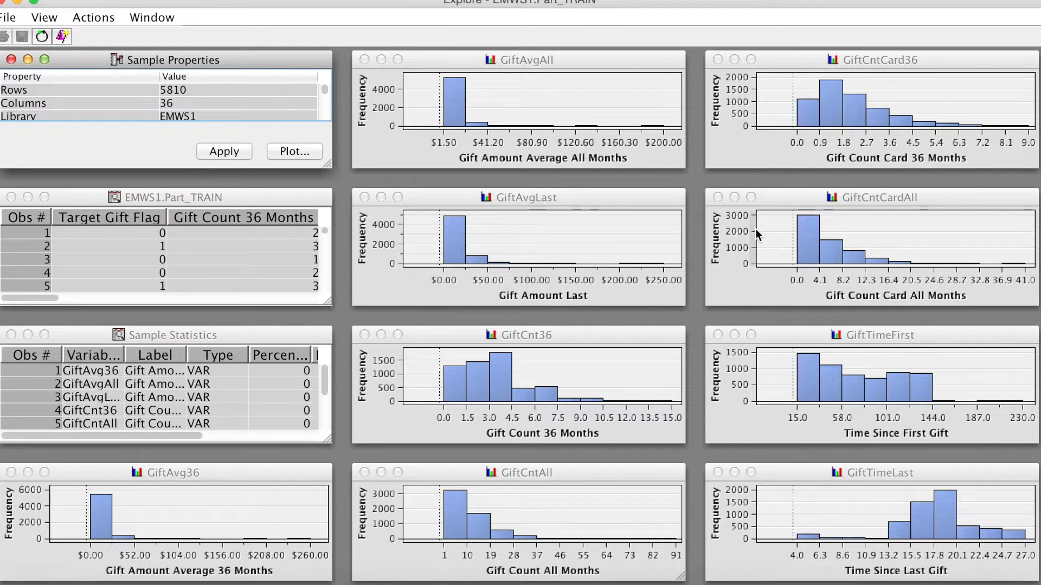
pyautogui.moveTo(116, 174)
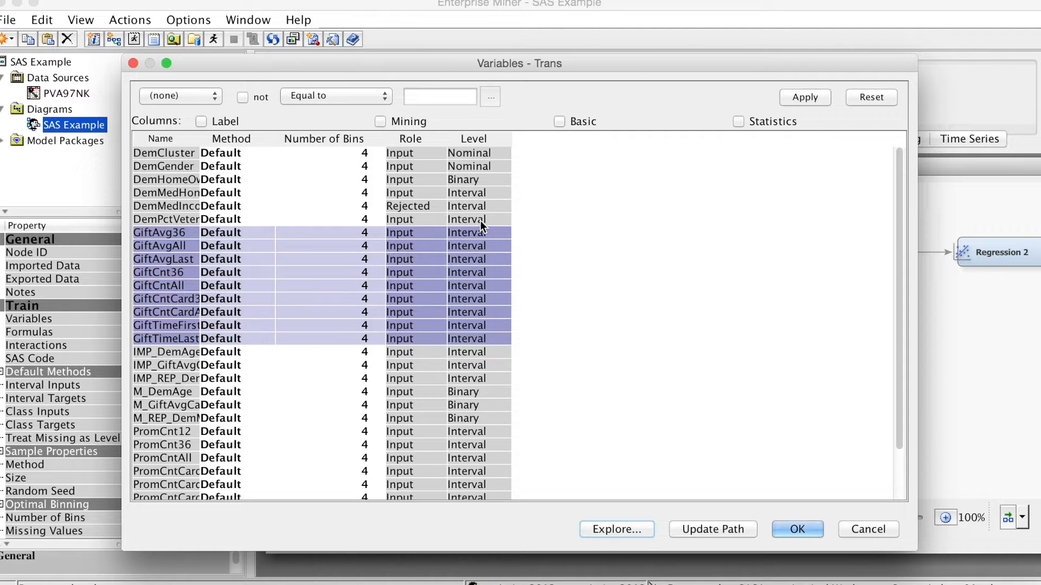
pyautogui.moveTo(306, 195)
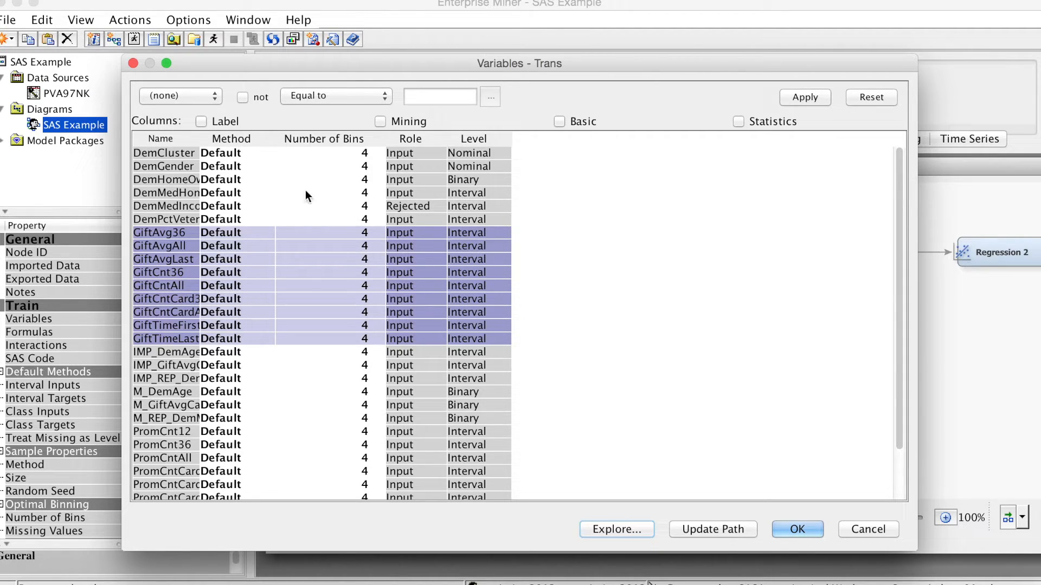
pyautogui.moveTo(271, 240)
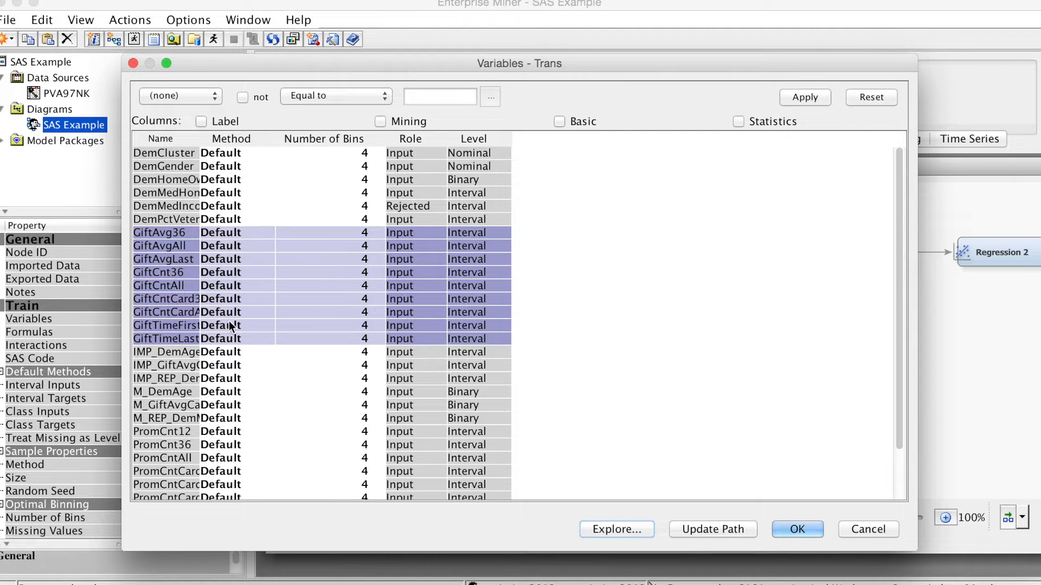
pyautogui.moveTo(151, 331)
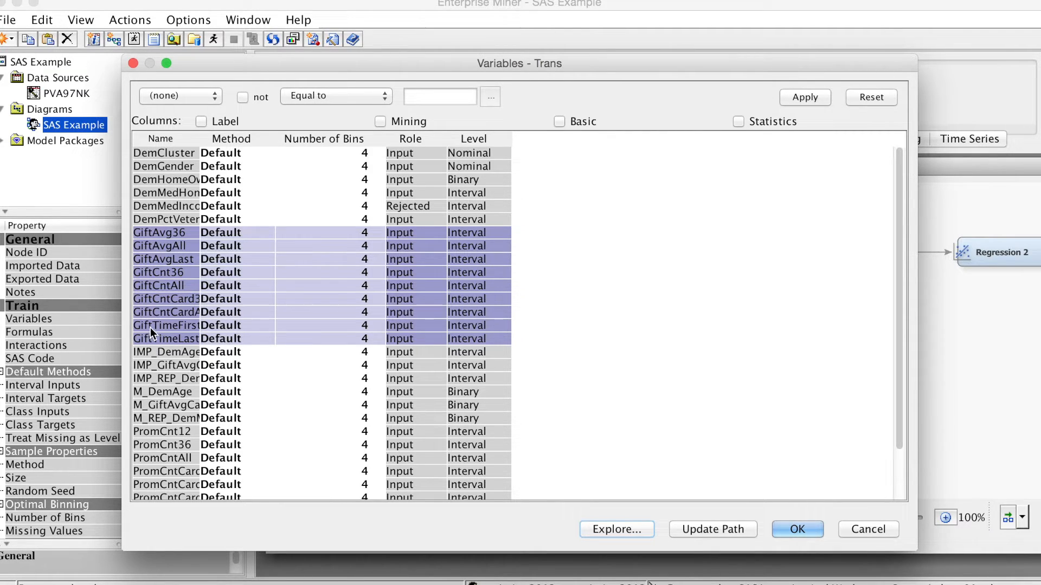
pyautogui.moveTo(159, 345)
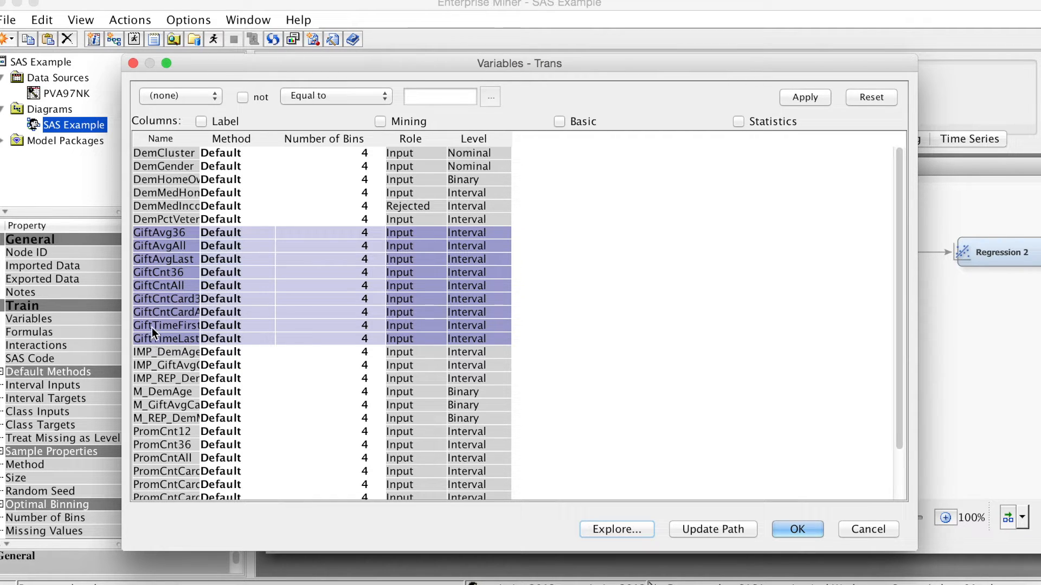
# Set the selected Gift variables' transformation method to Log and confirm with OK.
pyautogui.click(262, 231)
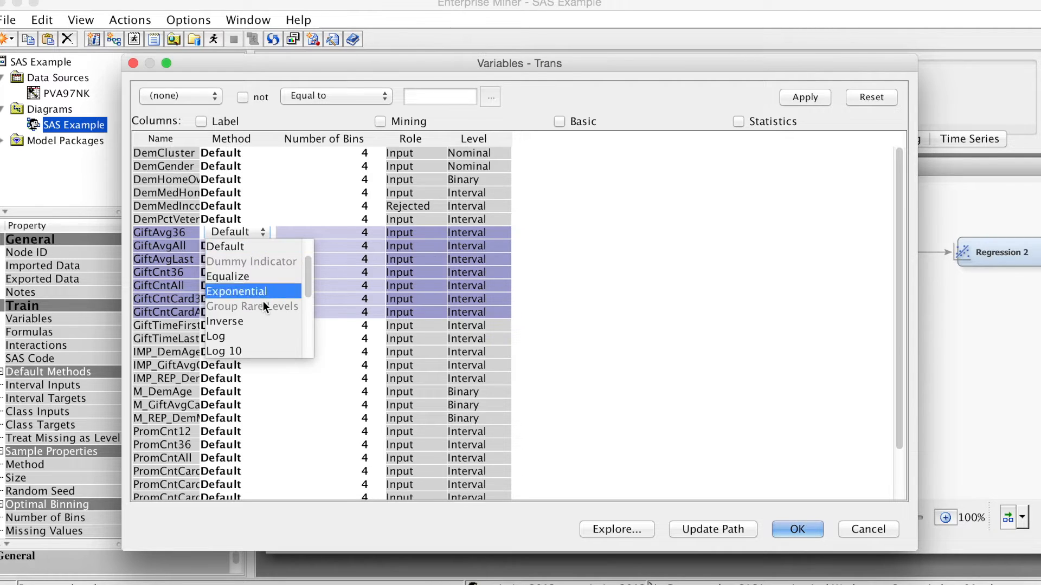
pyautogui.click(216, 338)
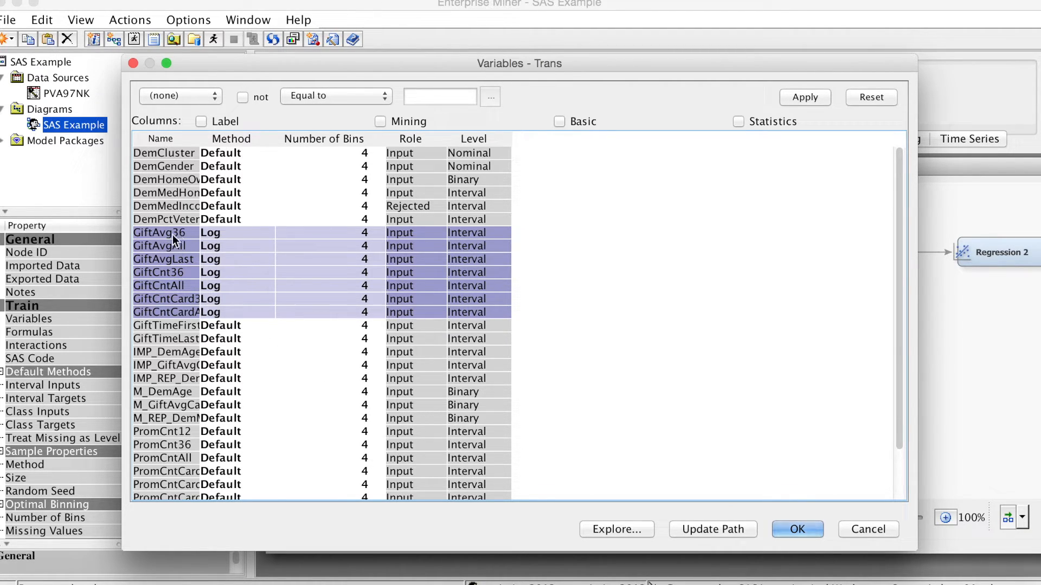
pyautogui.click(796, 529)
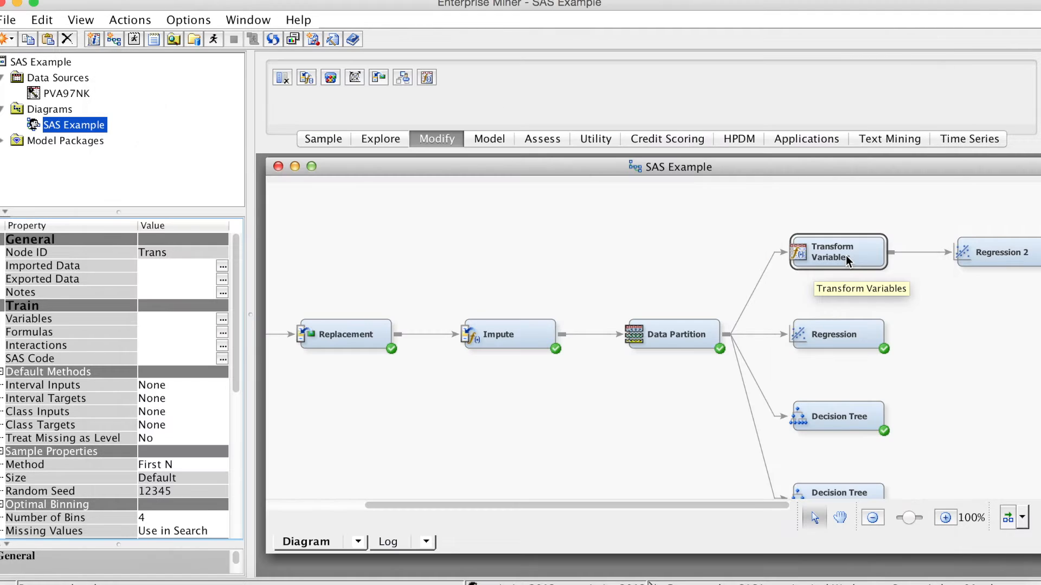
# Run the Transform Variables node and open its results.
pyautogui.rightClick(837, 253)
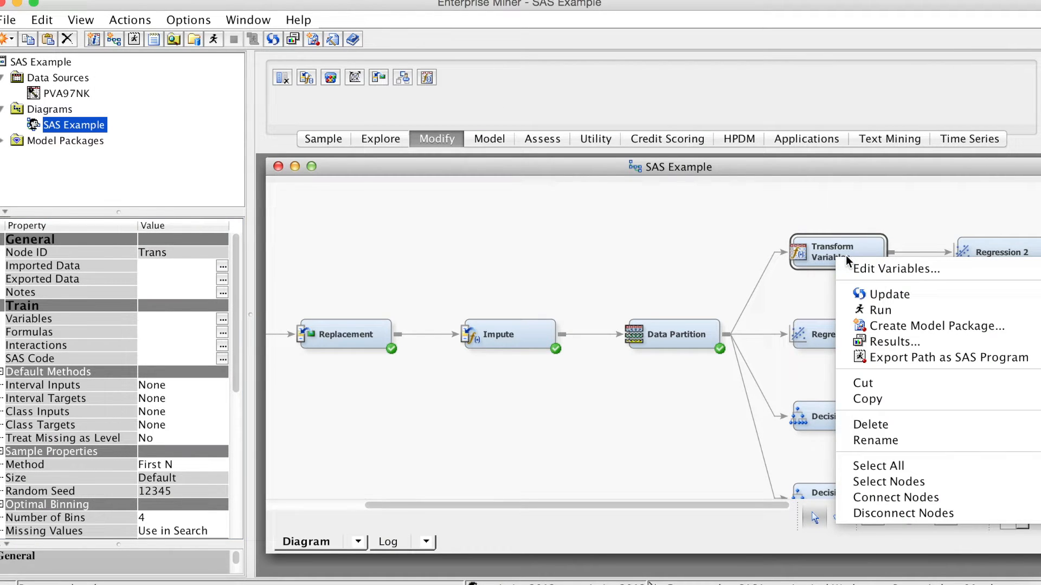
pyautogui.moveTo(896, 311)
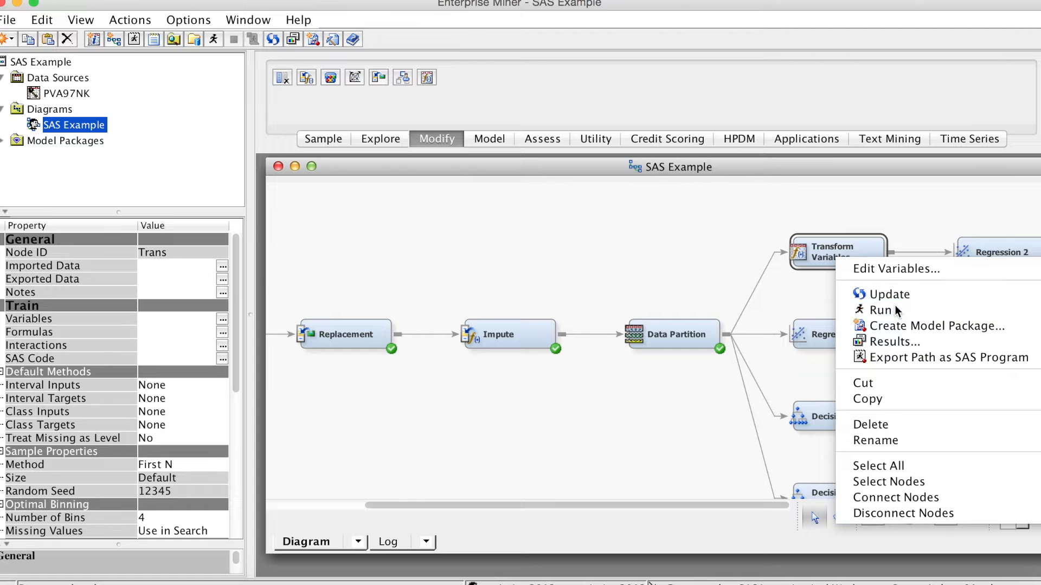
pyautogui.click(880, 310)
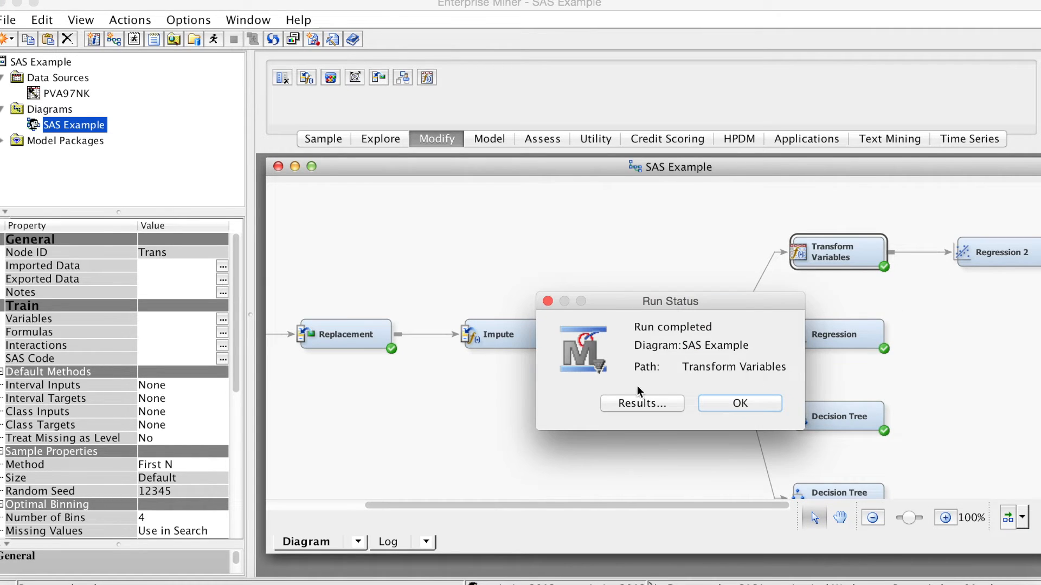
pyautogui.click(738, 402)
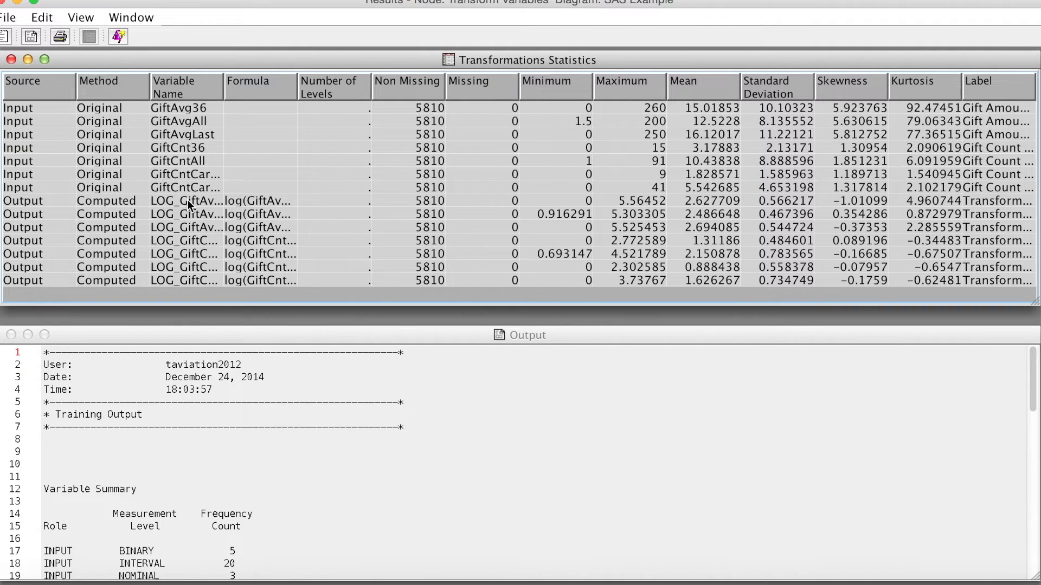
pyautogui.moveTo(842, 108)
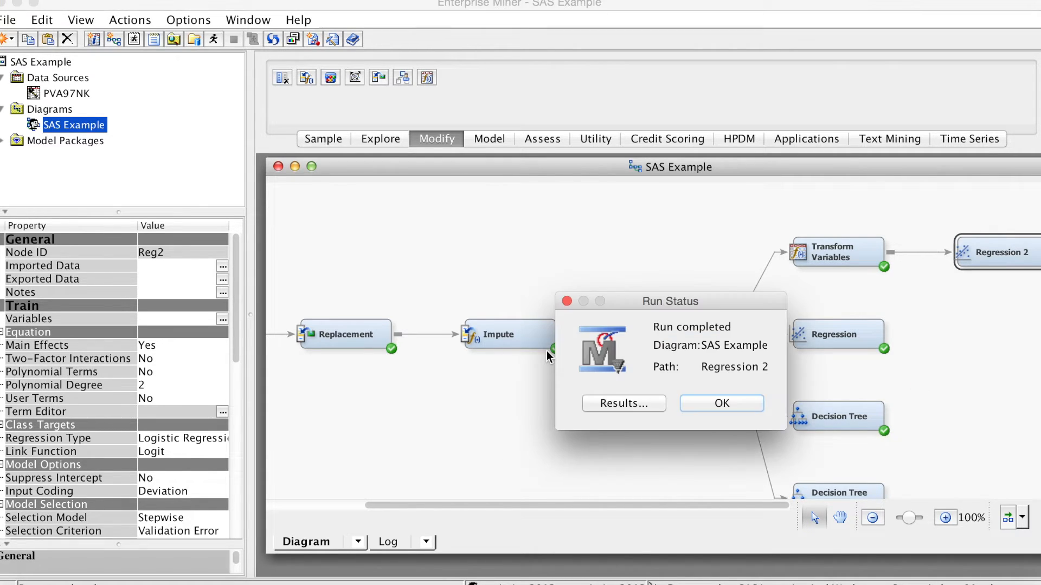
# Open the Regression 2 results from the Run Status dialog.
pyautogui.click(720, 403)
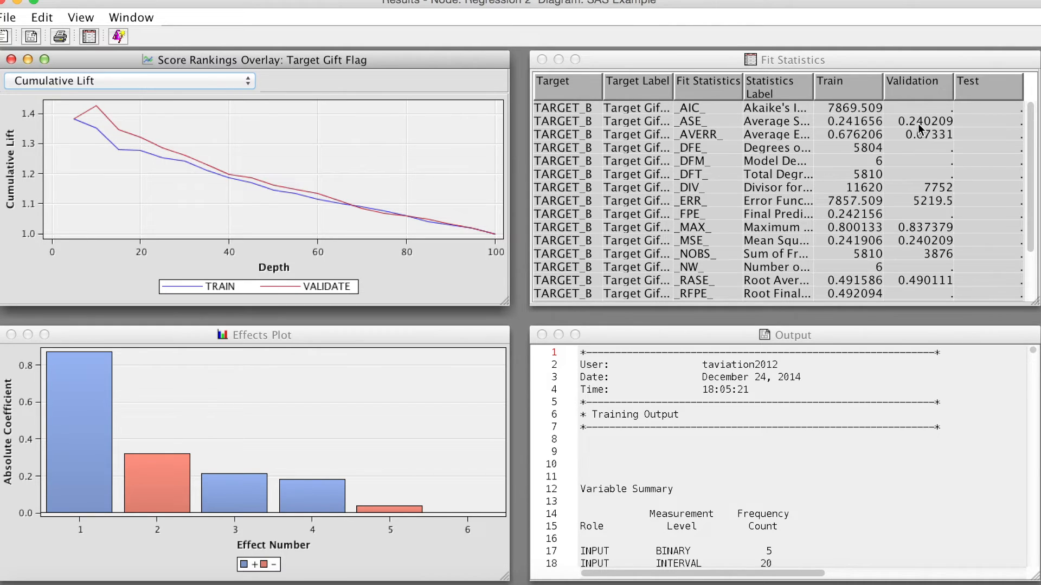
pyautogui.moveTo(936, 131)
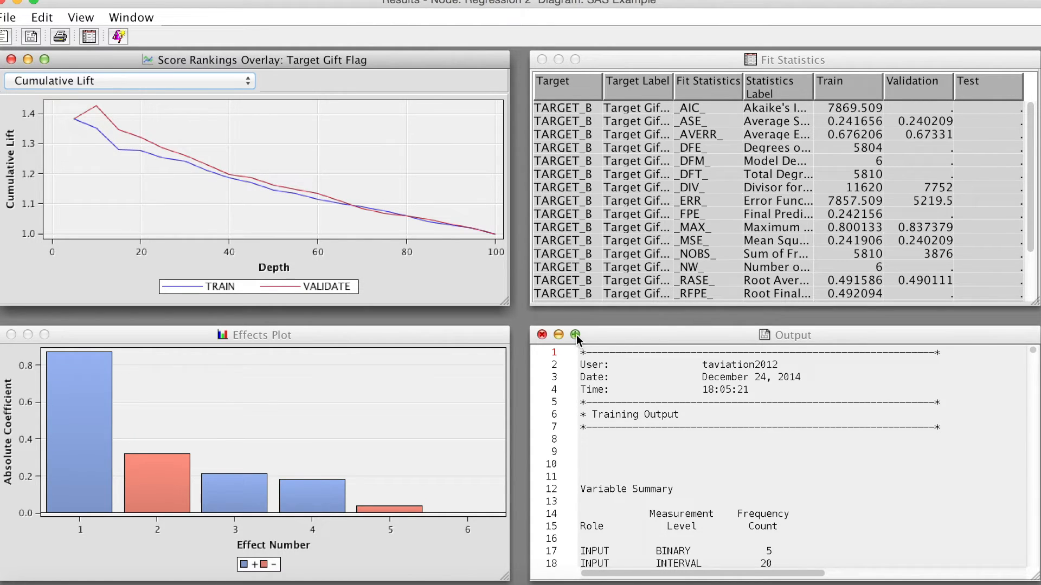
# Maximize the Output pane in the Regression 2 Results window.
pyautogui.click(575, 334)
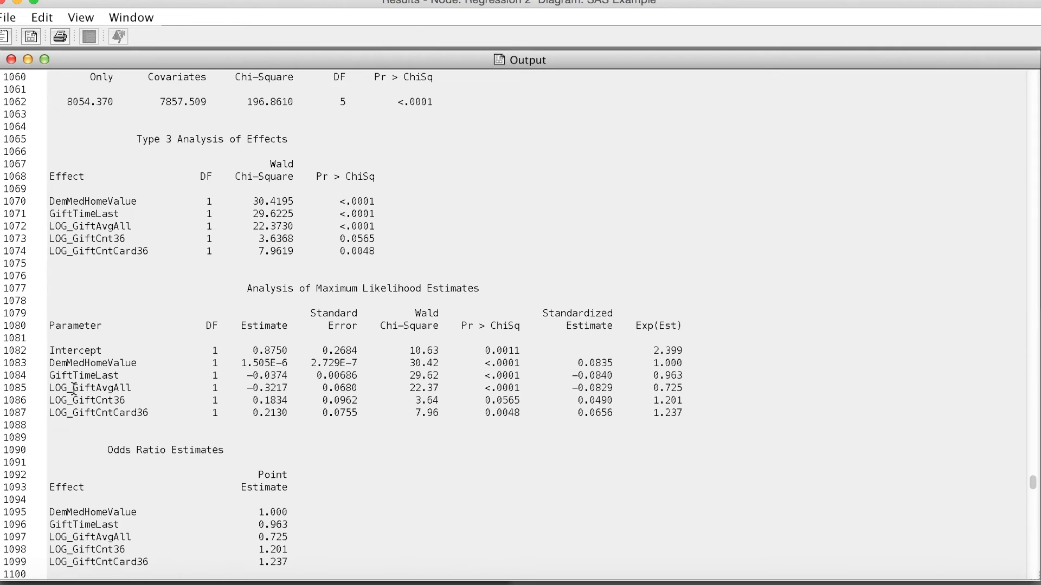
pyautogui.moveTo(73, 388)
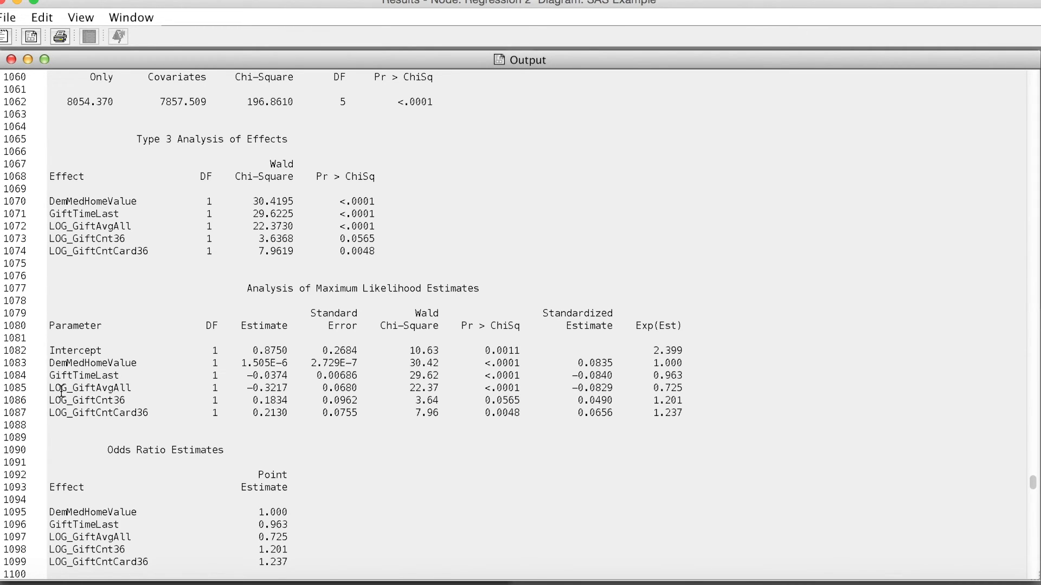
pyautogui.moveTo(315, 372)
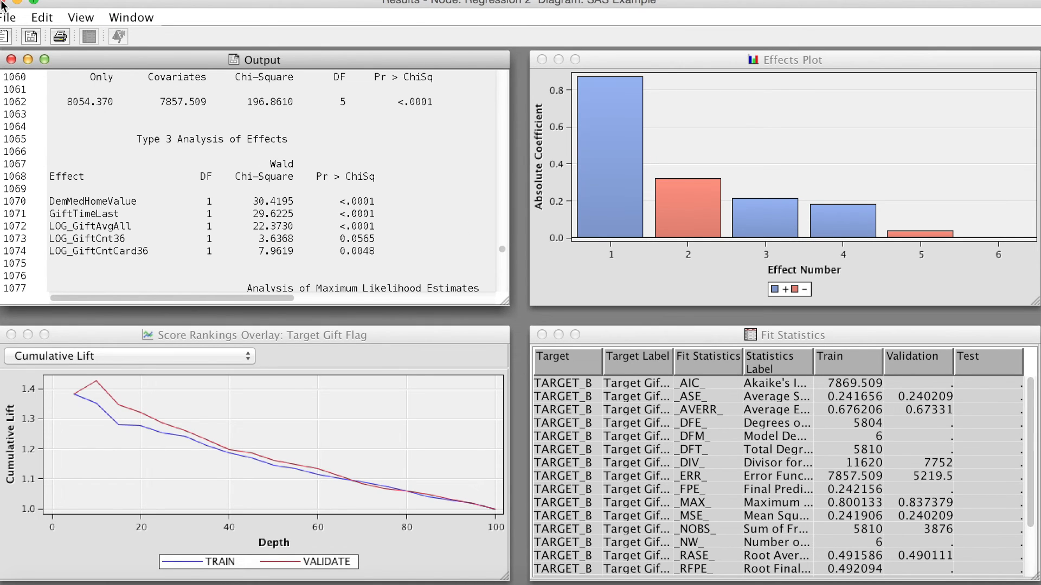
pyautogui.moveTo(431, 233)
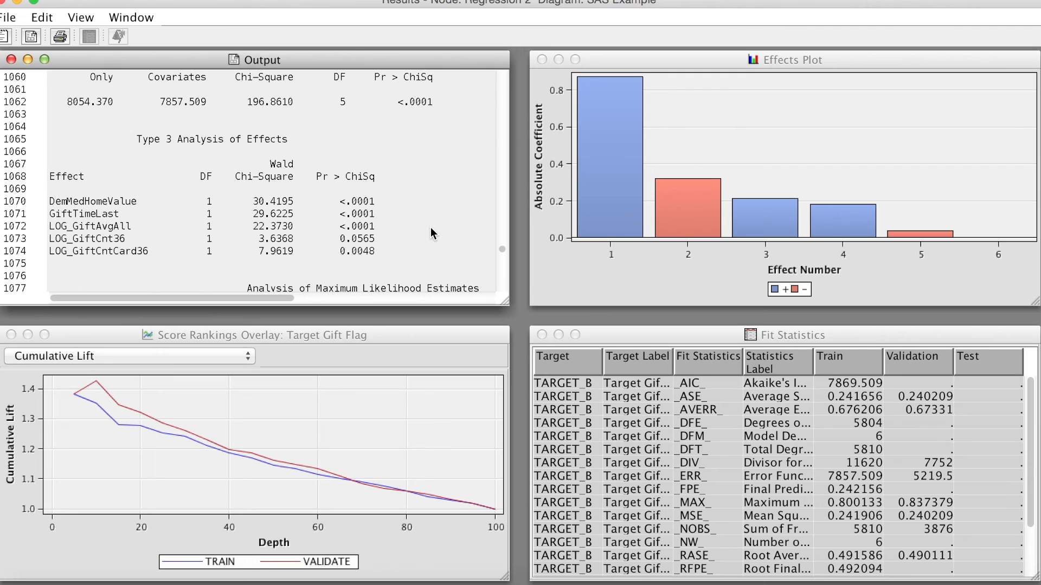